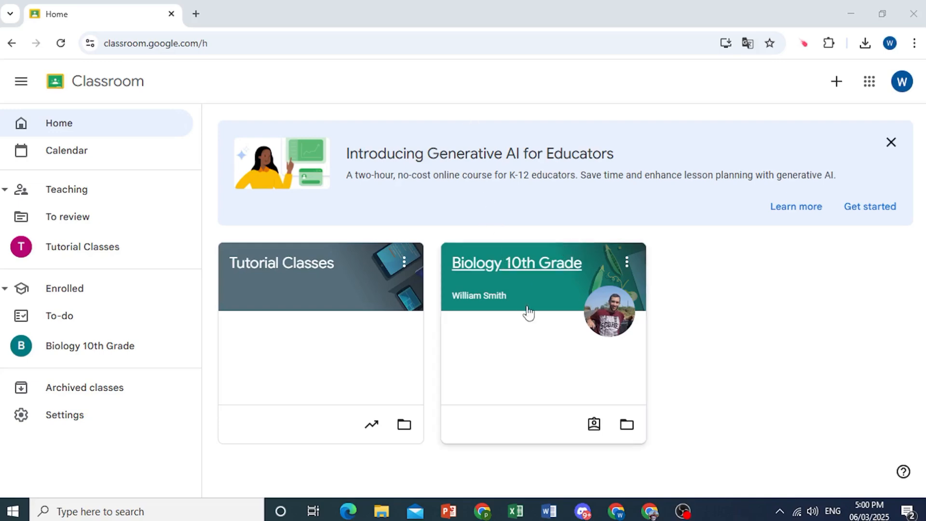
Step: Open the Biology 10th Grade class from the Classroom home page
left_click(515, 263)
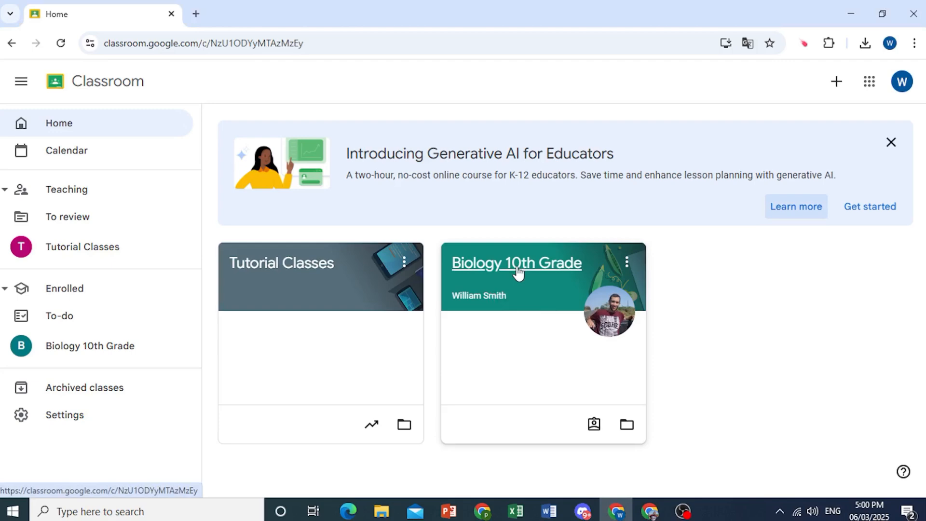
left_click(516, 263)
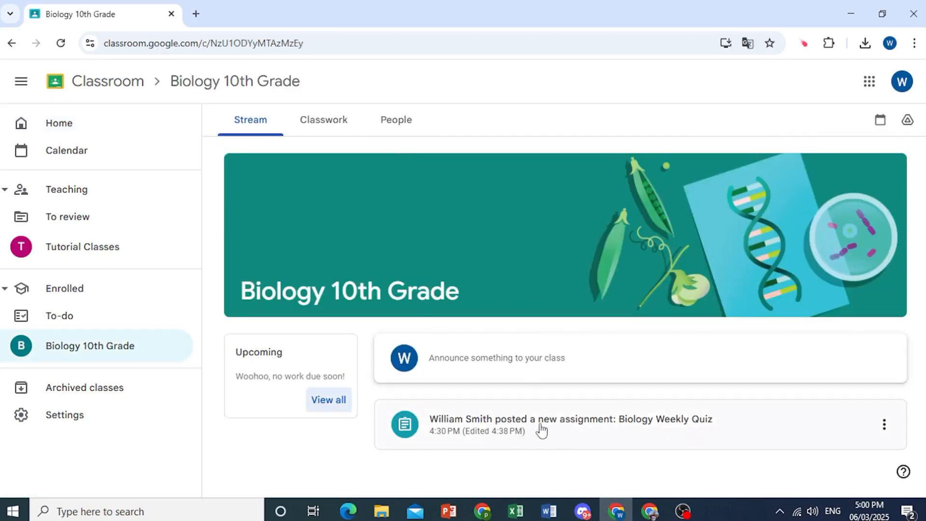
Step: Open the Biology Weekly Quiz assignment and bring up the Add or create menu under Your work
left_click(570, 419)
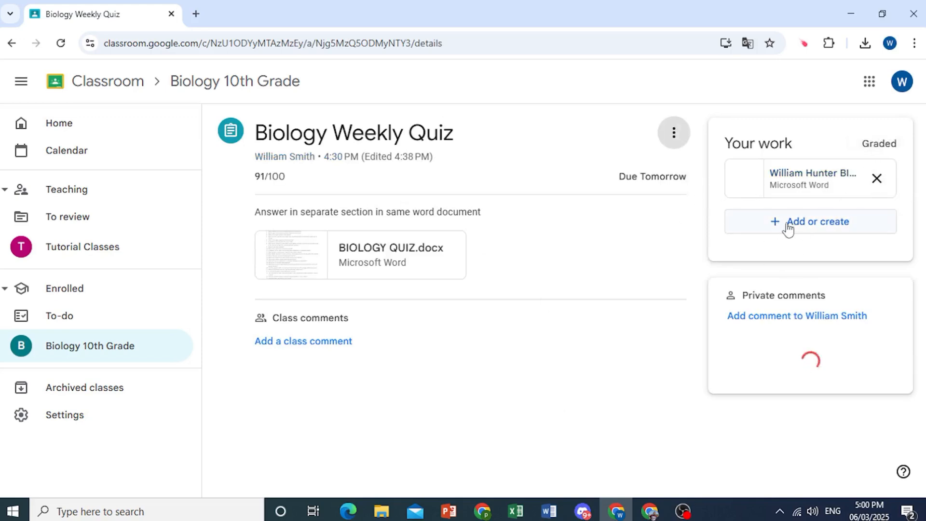
left_click(817, 221)
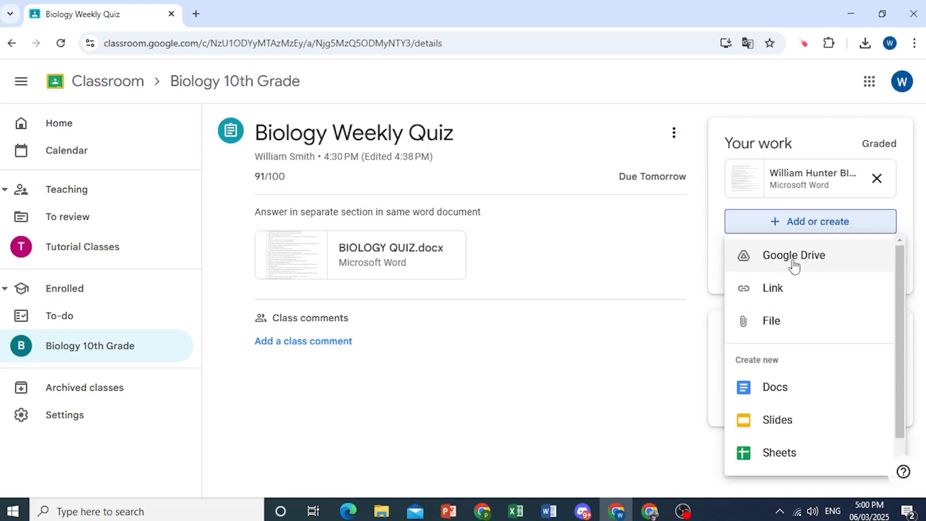
mouse_move(781, 283)
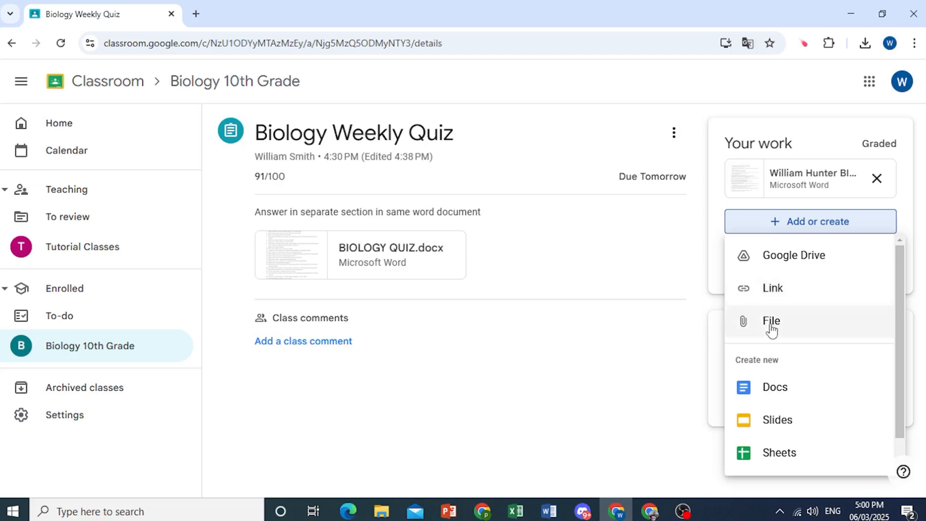
mouse_move(794, 255)
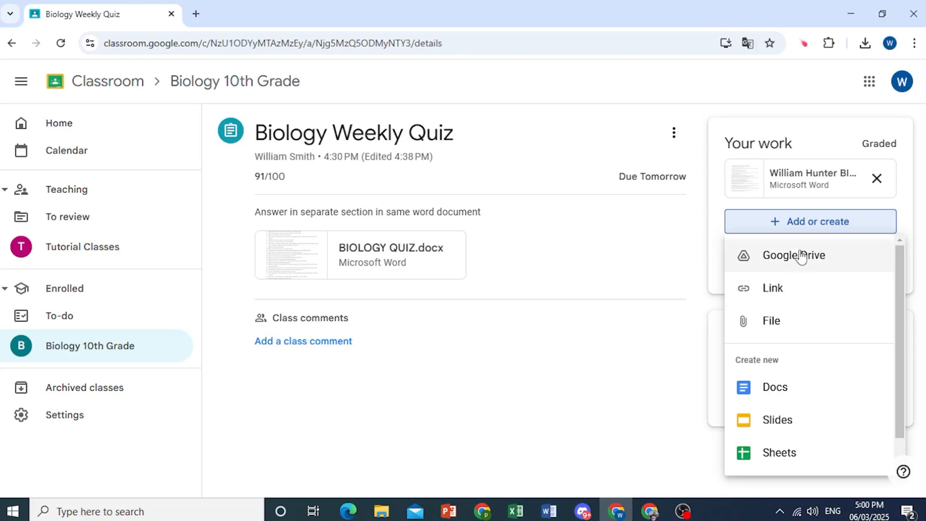
Step: Choose Google Drive as the source and land the file picker on its Upload area
left_click(793, 255)
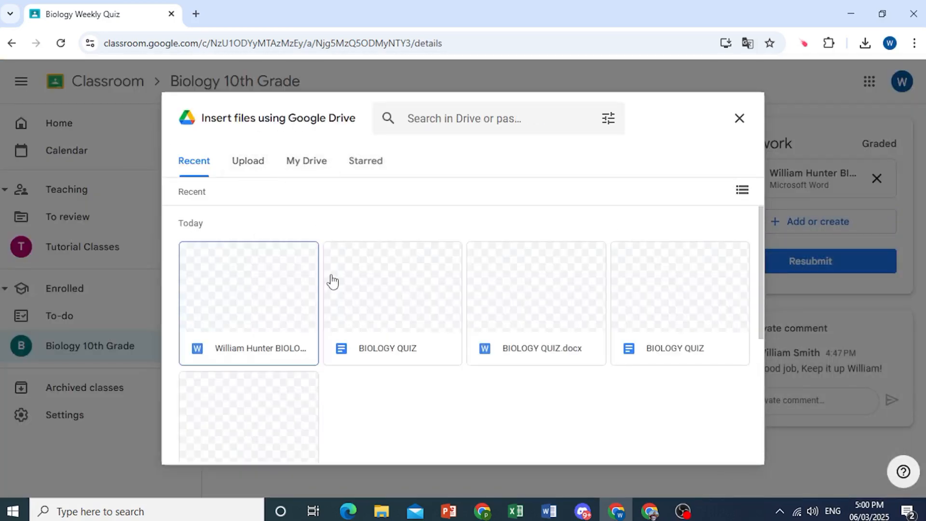
scroll("down", 3)
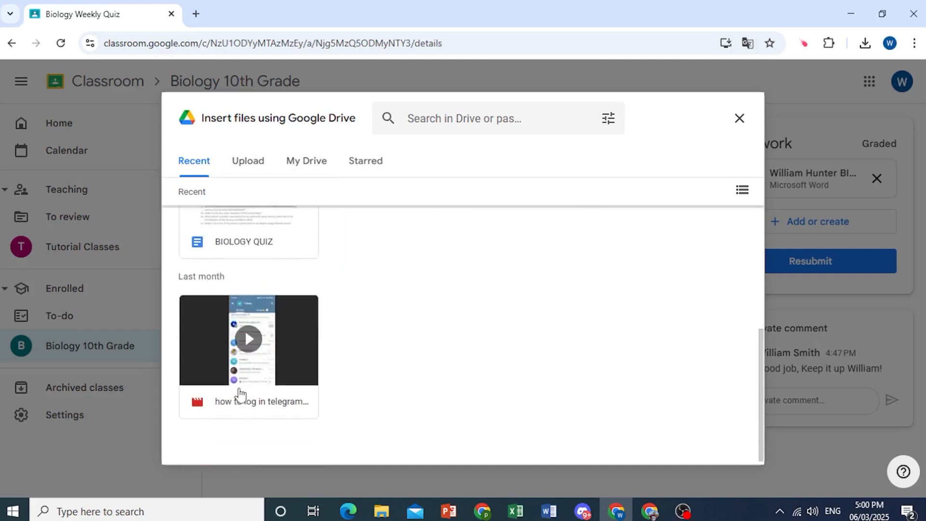
left_click(247, 161)
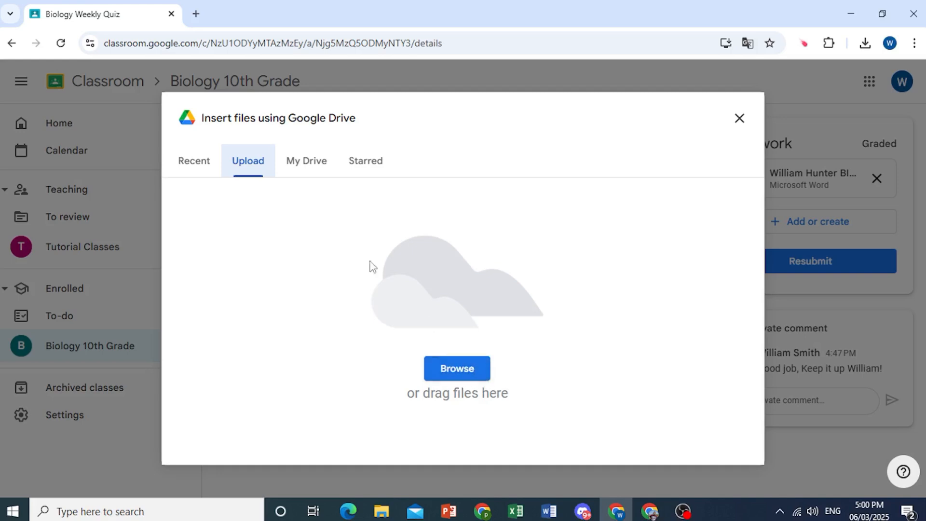
left_click(194, 161)
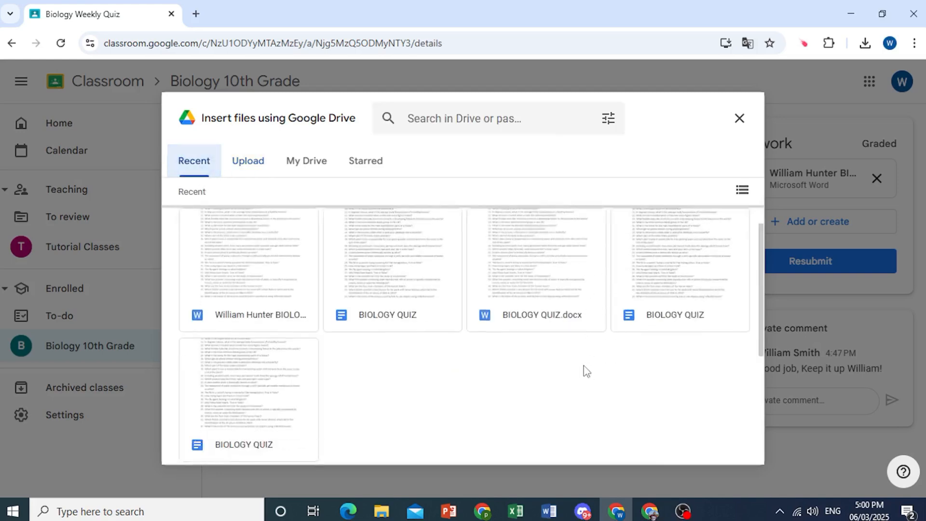
left_click(247, 160)
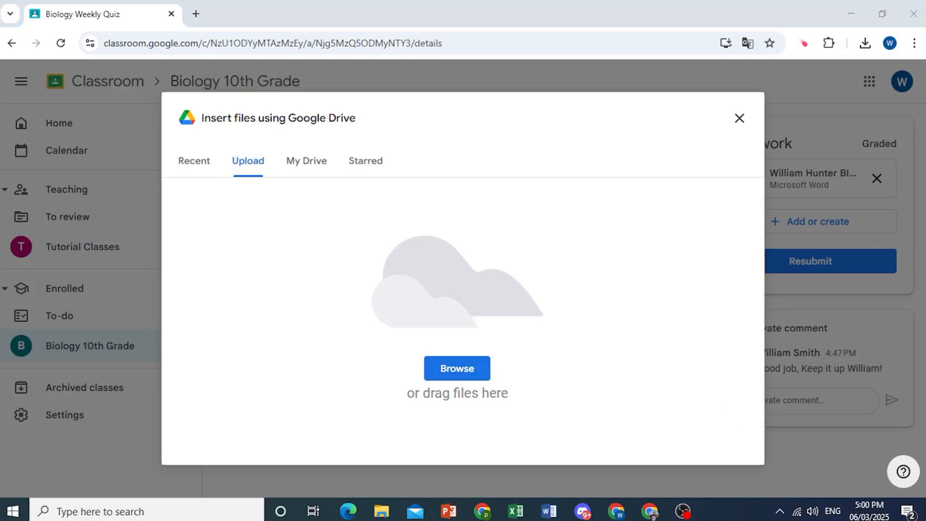
Step: Drag HOW TO REMOVE TEXTURES IN ROBLOX.mp4 from the Videos folder onto the Upload drop area
left_click(456, 367)
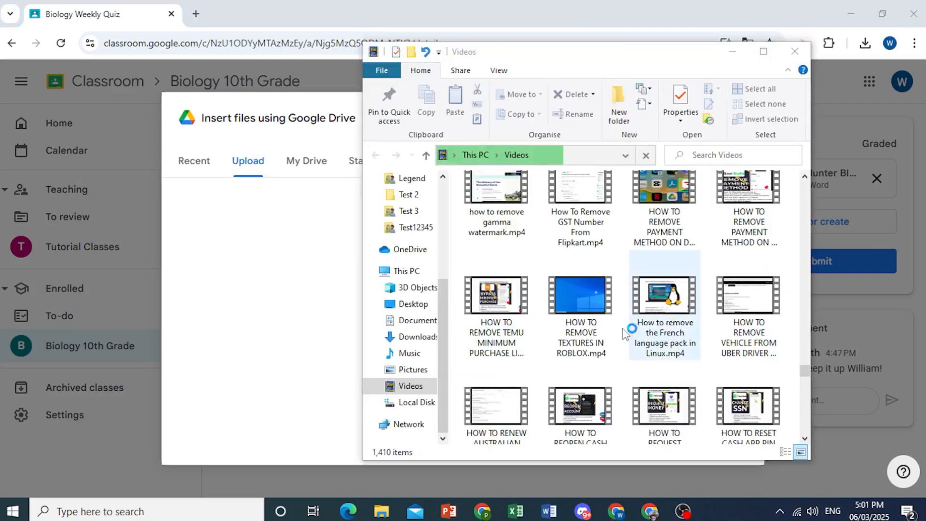
left_click(580, 298)
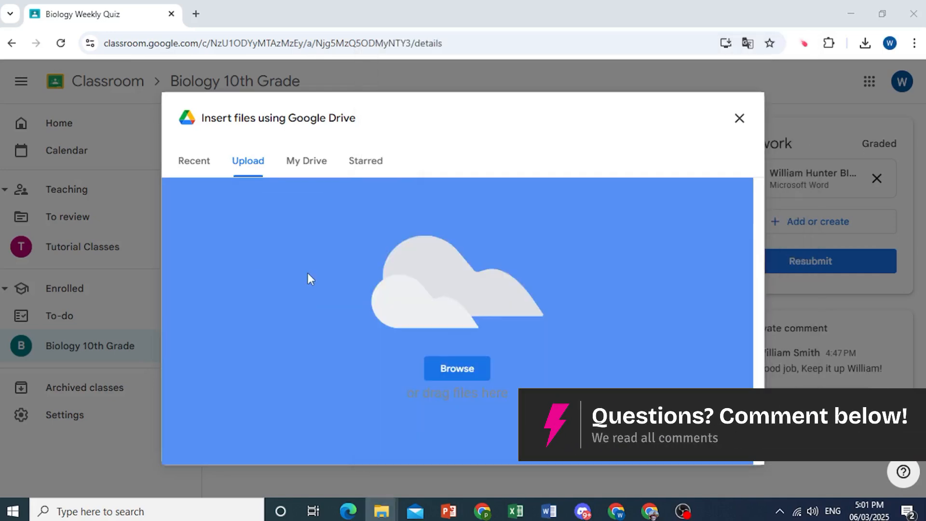
left_click(456, 367)
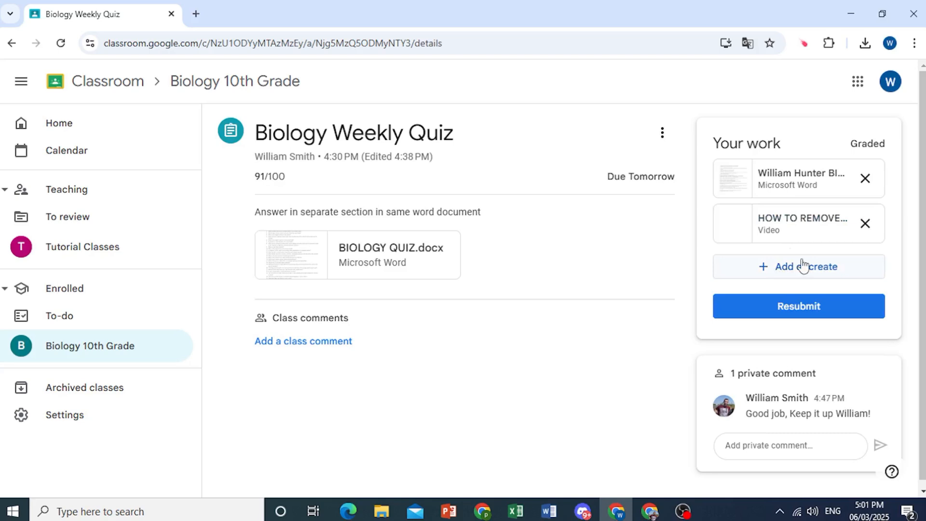
Step: View the attached Roblox textures video on its Drive page, then return to the assignment
left_click(798, 266)
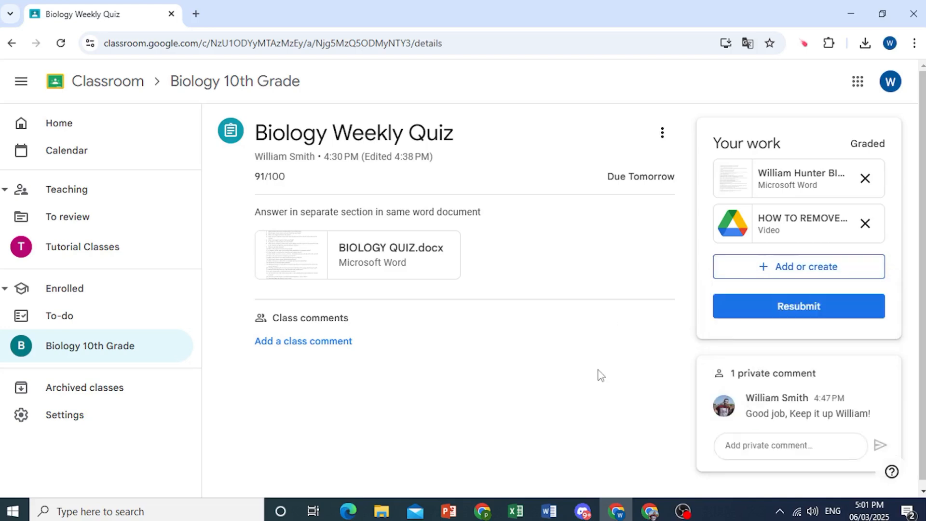
mouse_move(637, 352)
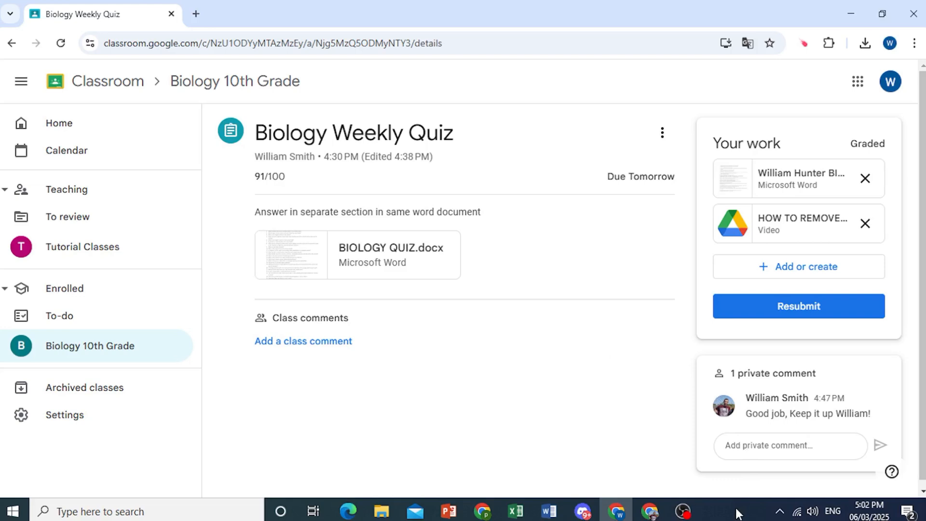
mouse_move(800, 218)
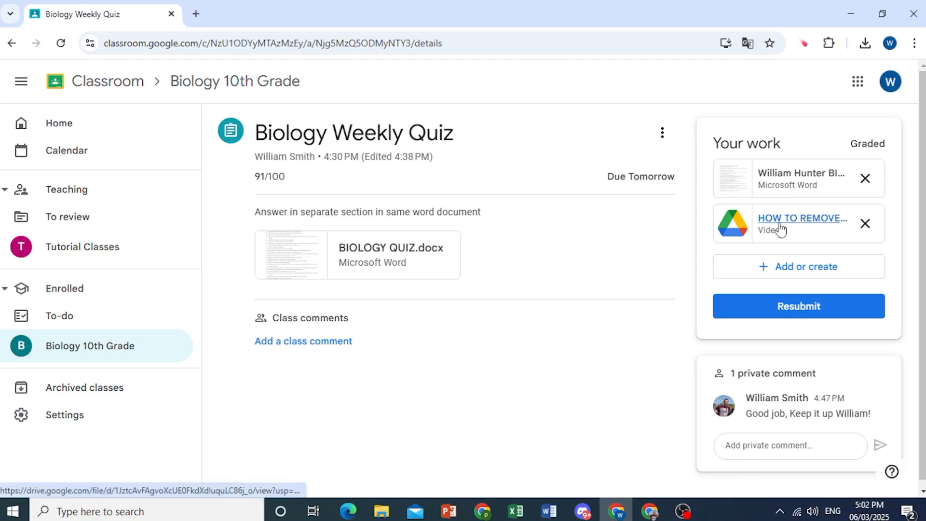
left_click(801, 218)
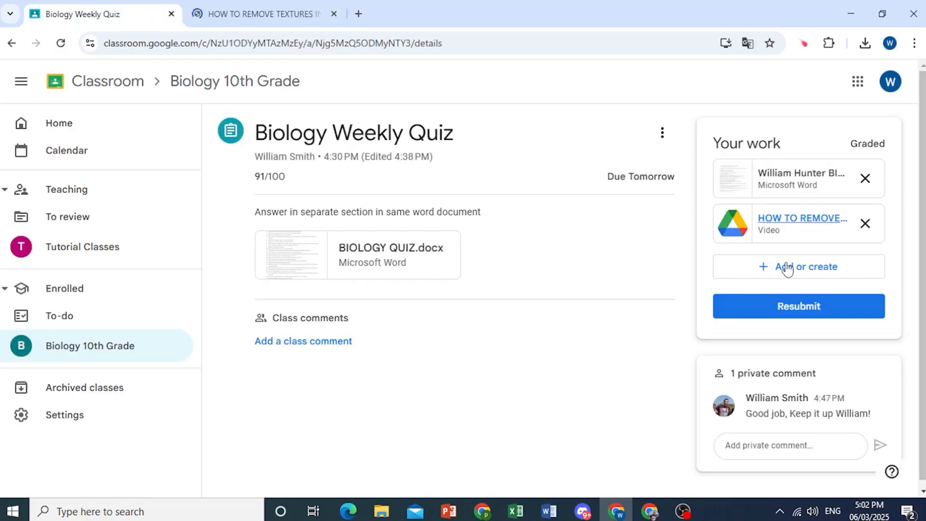
mouse_move(793, 271)
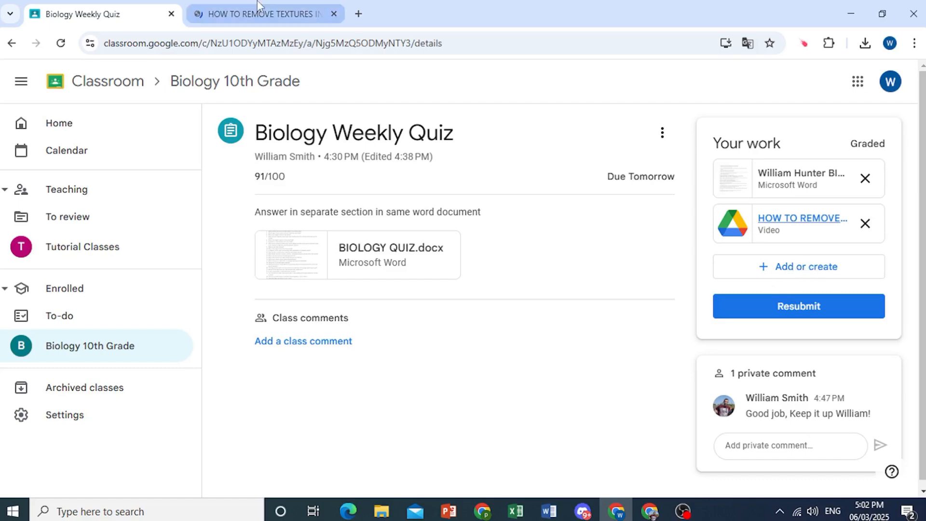
left_click(263, 14)
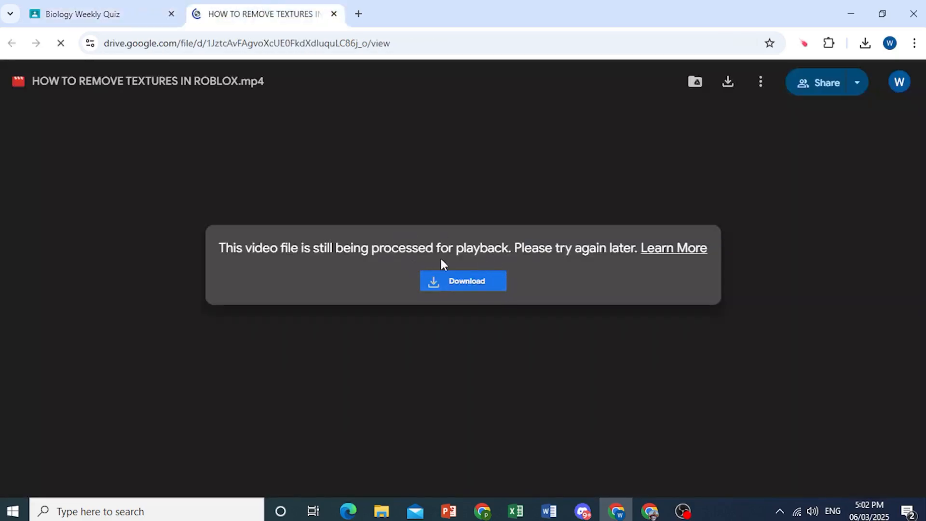
left_click(89, 14)
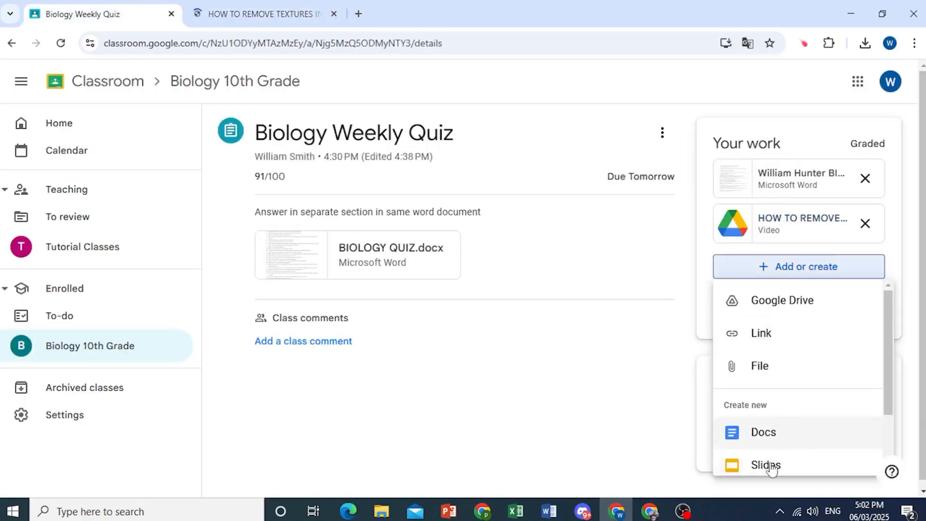